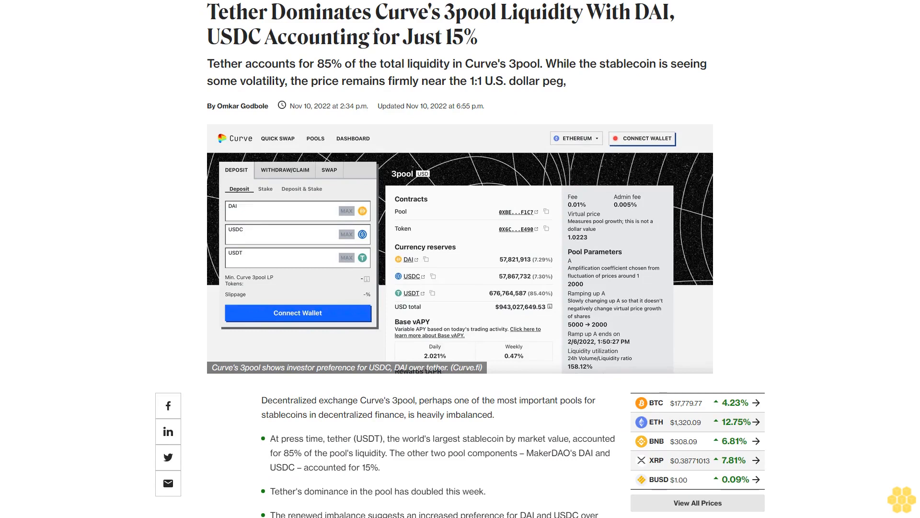
scroll(down, 3)
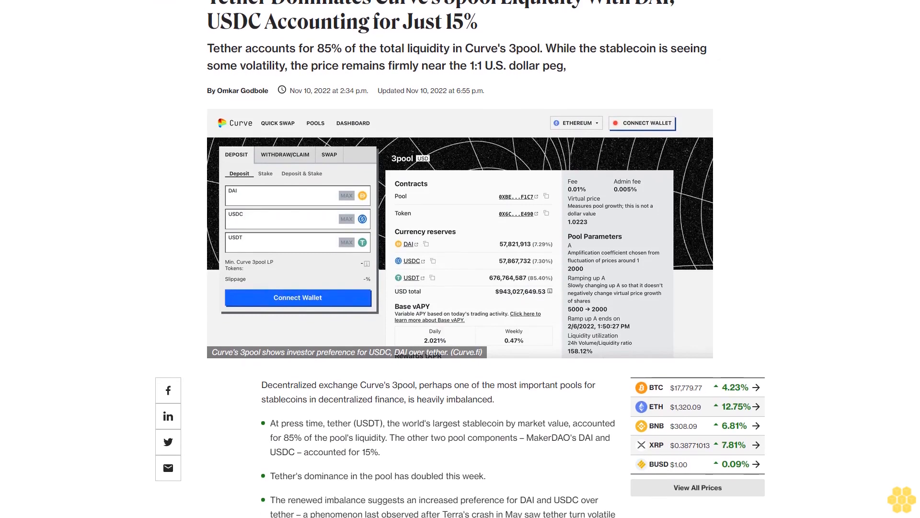
scroll(down, 3)
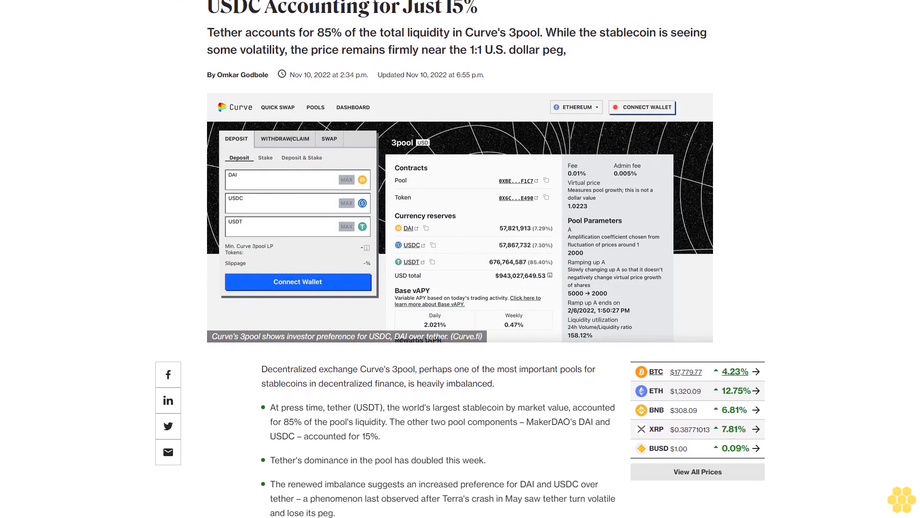
scroll(down, 3)
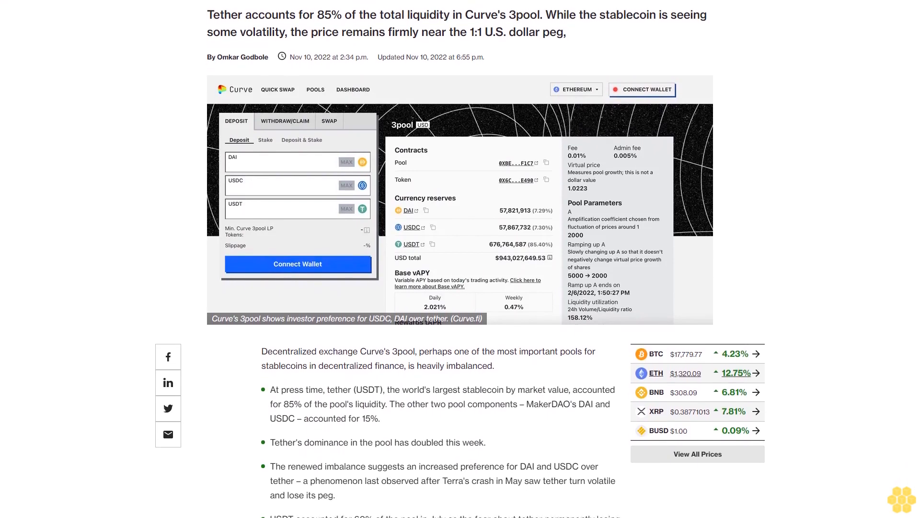
scroll(down, 3)
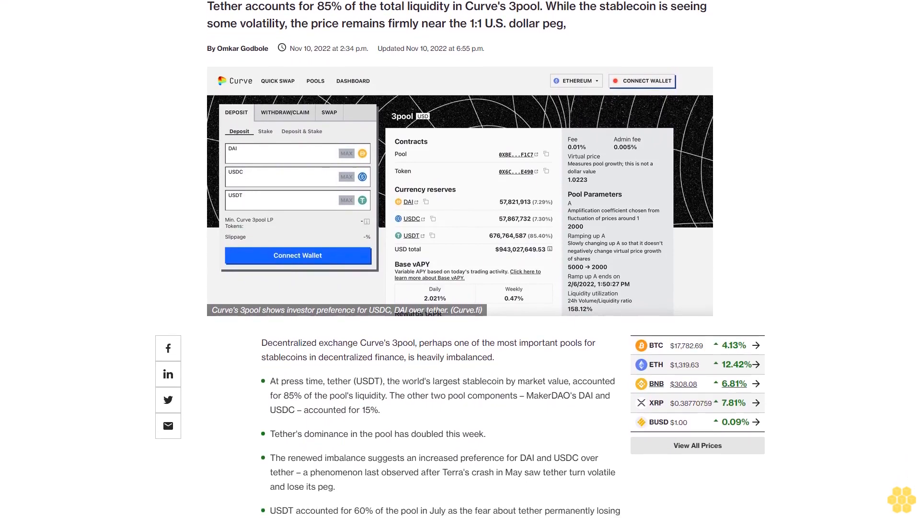
scroll(down, 3)
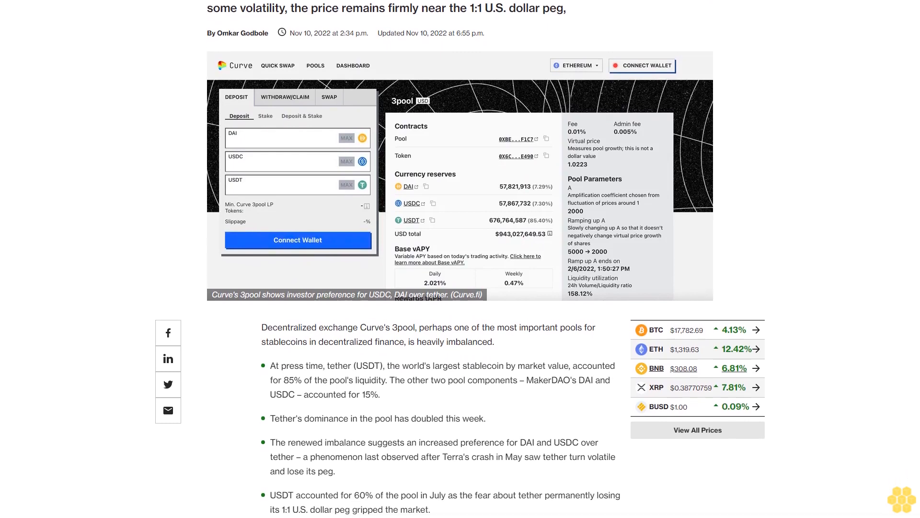
scroll(down, 3)
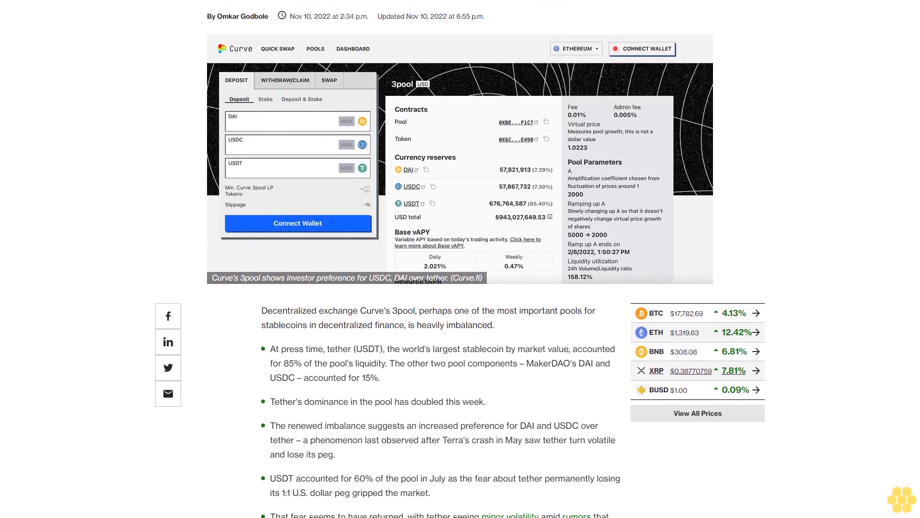
scroll(down, 3)
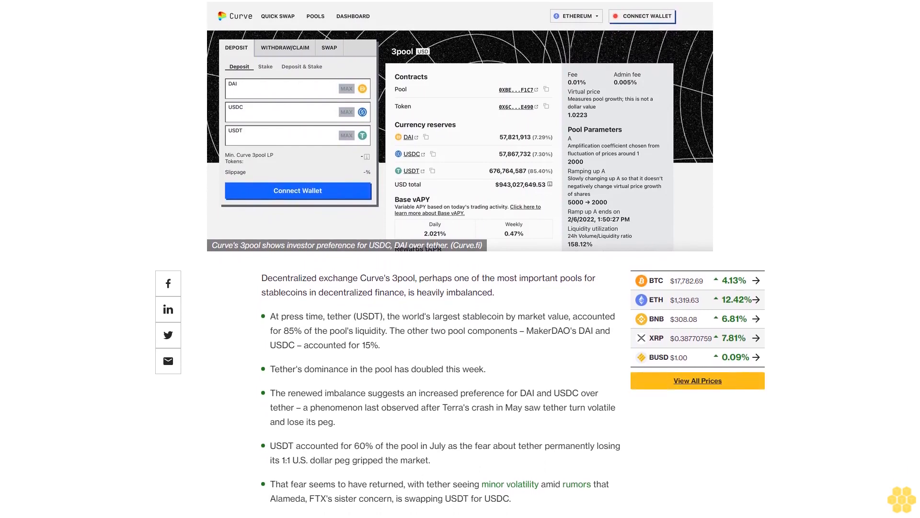
scroll(down, 3)
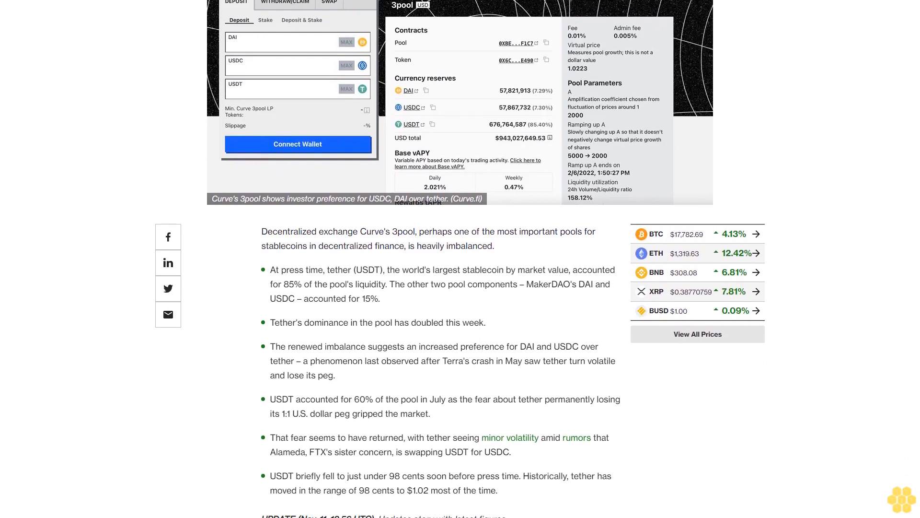
scroll(down, 3)
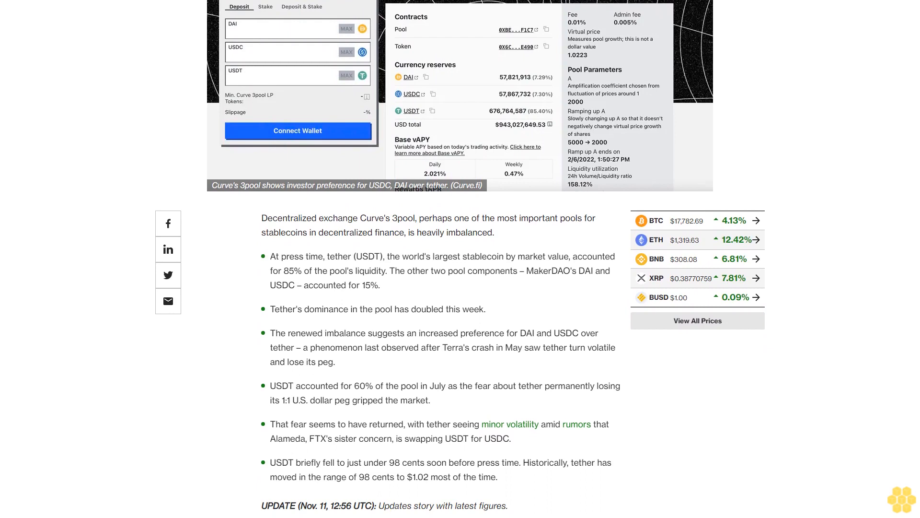